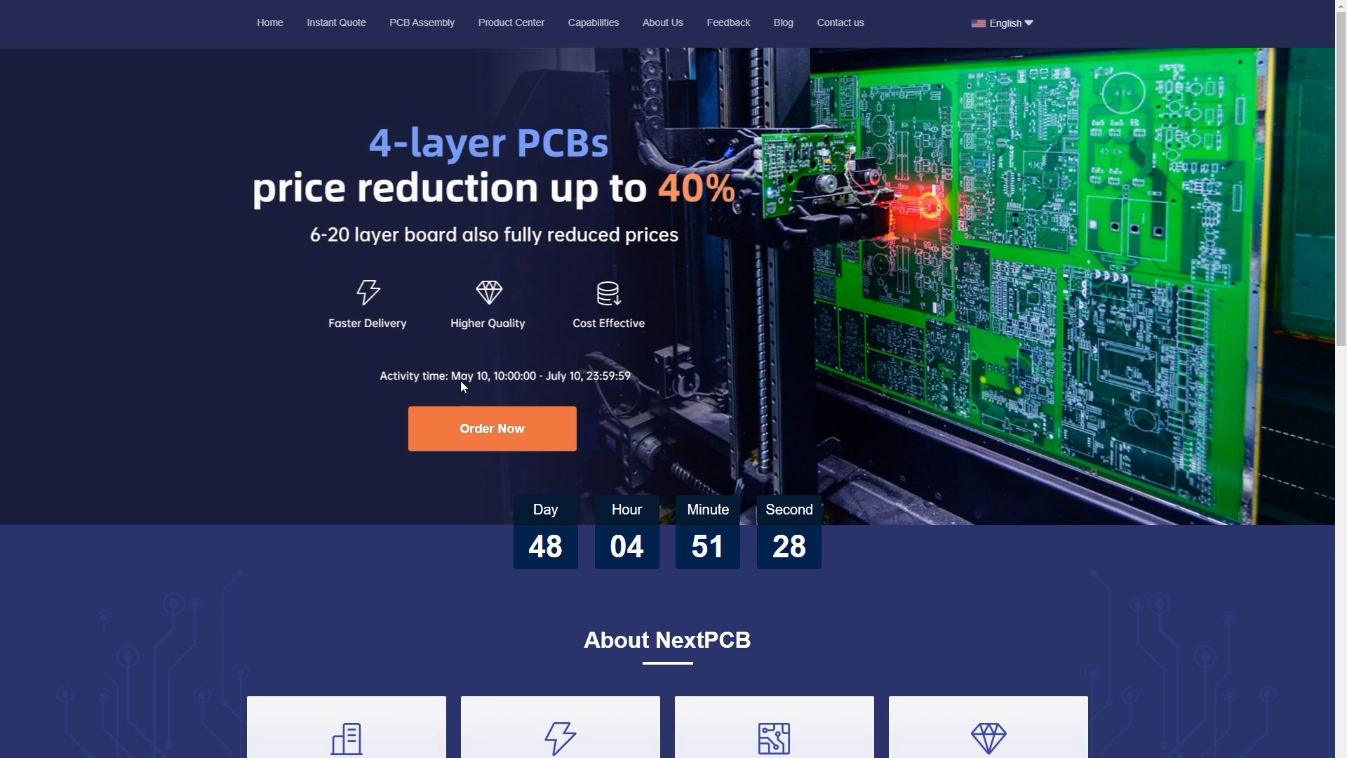
Step: Open NextPCB's Instant Quote PCB Calculator page and scroll down through it
click(336, 23)
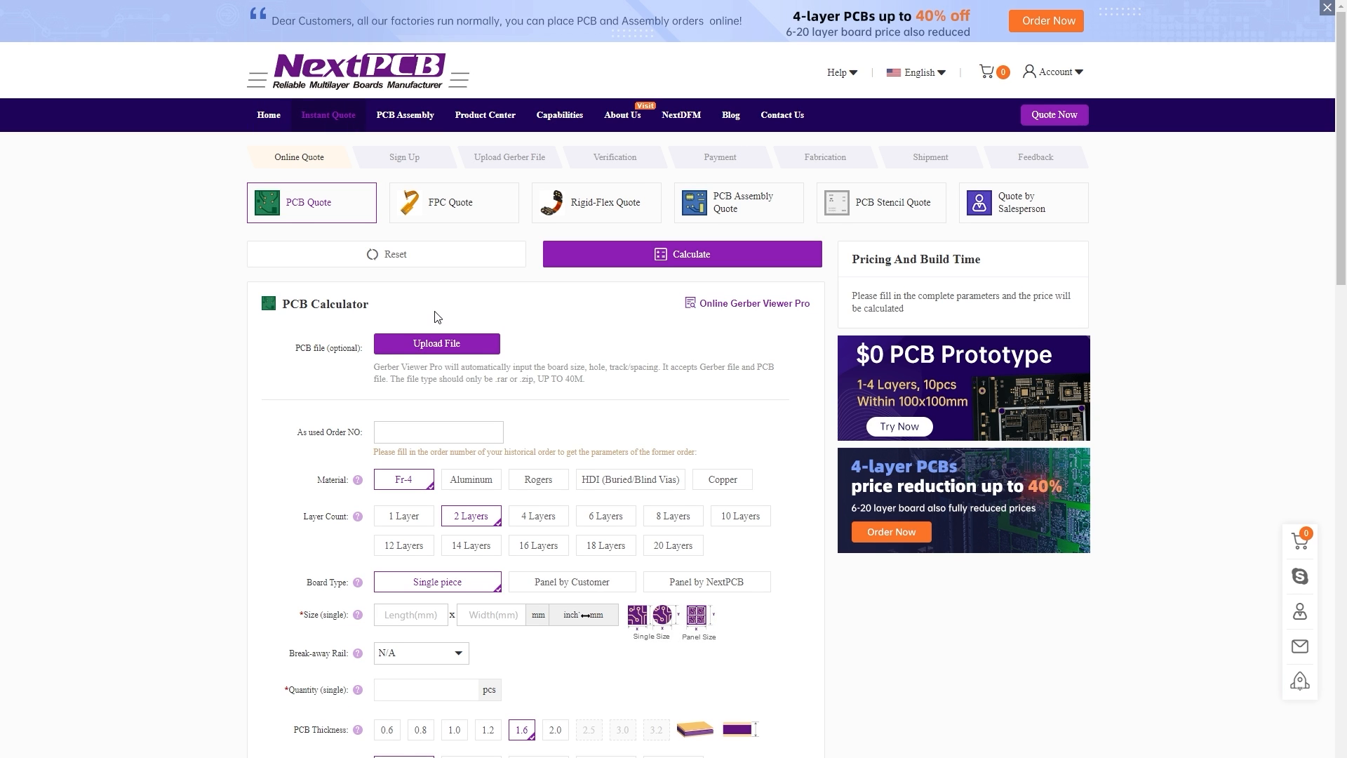
scroll(down, 3)
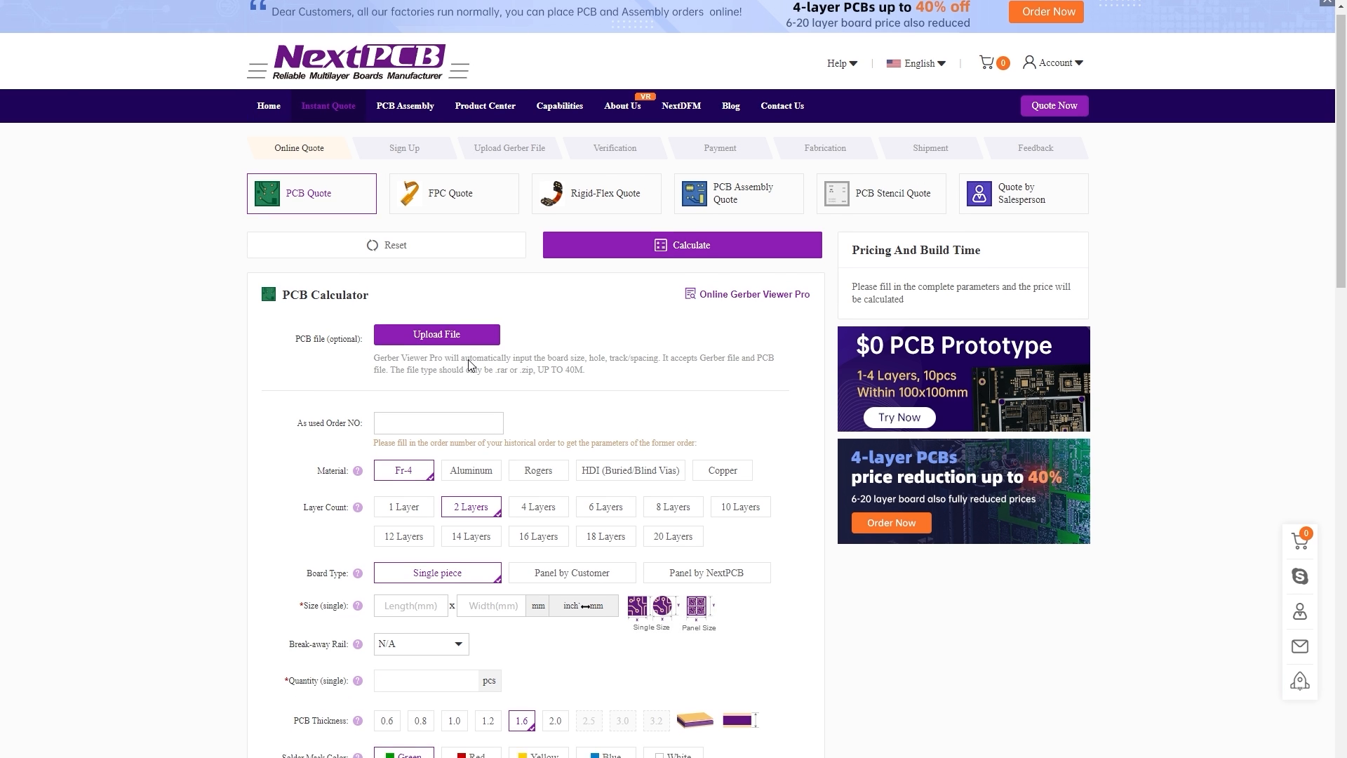
scroll(down, 3)
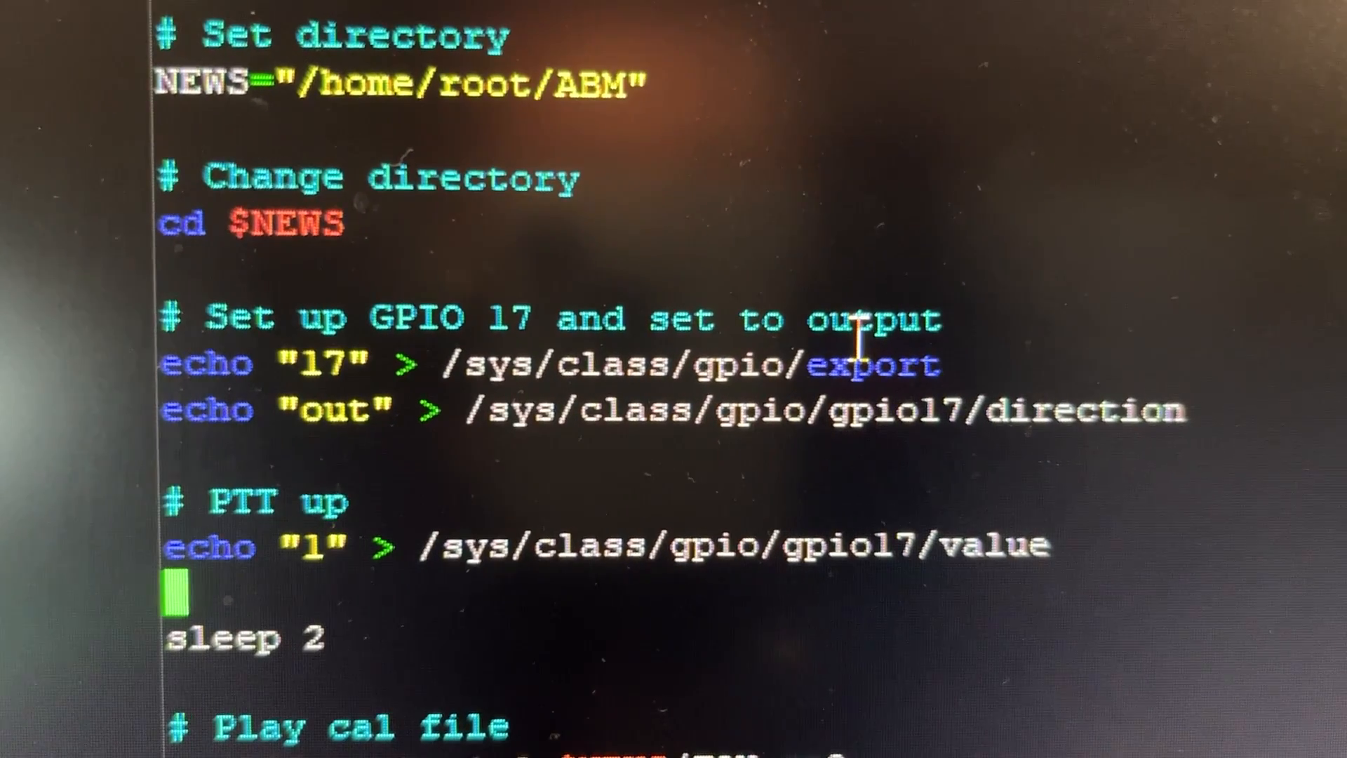
scroll(down, 3)
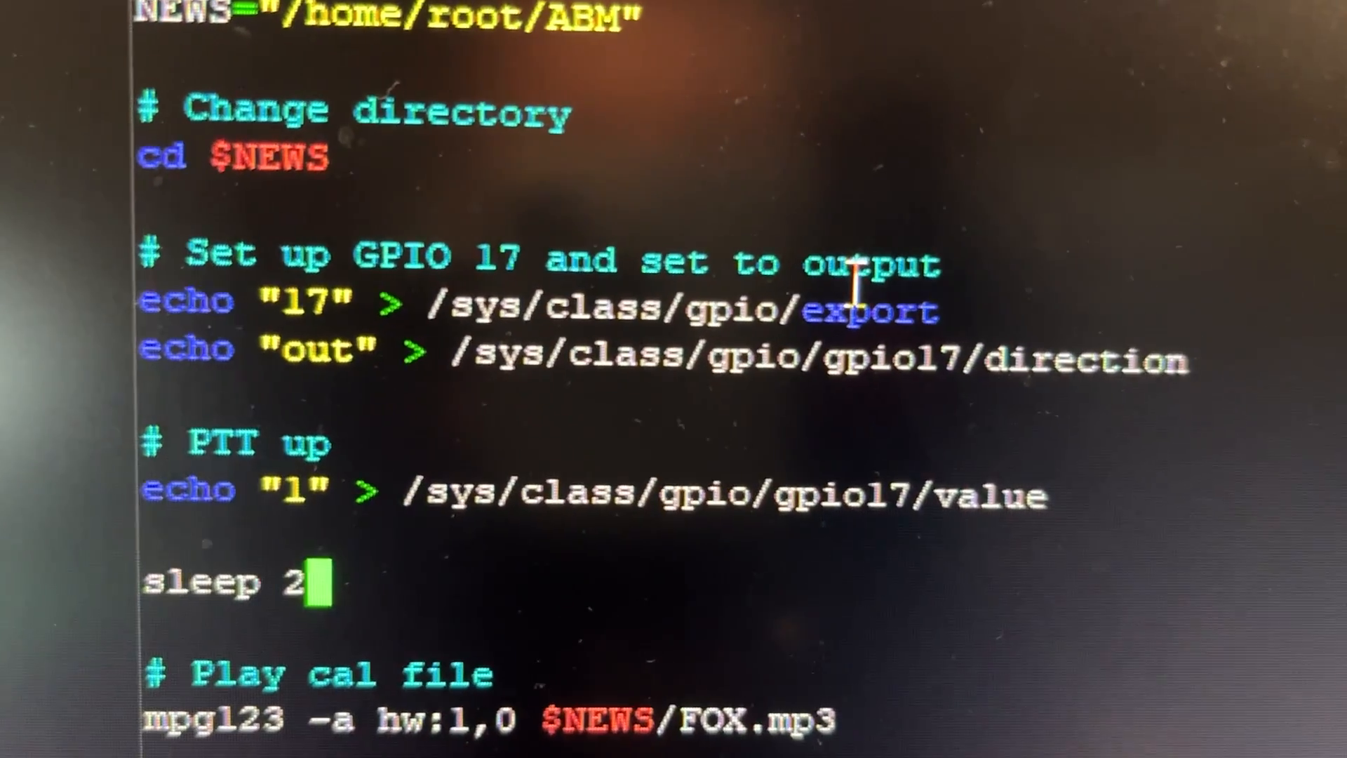
key(Return)
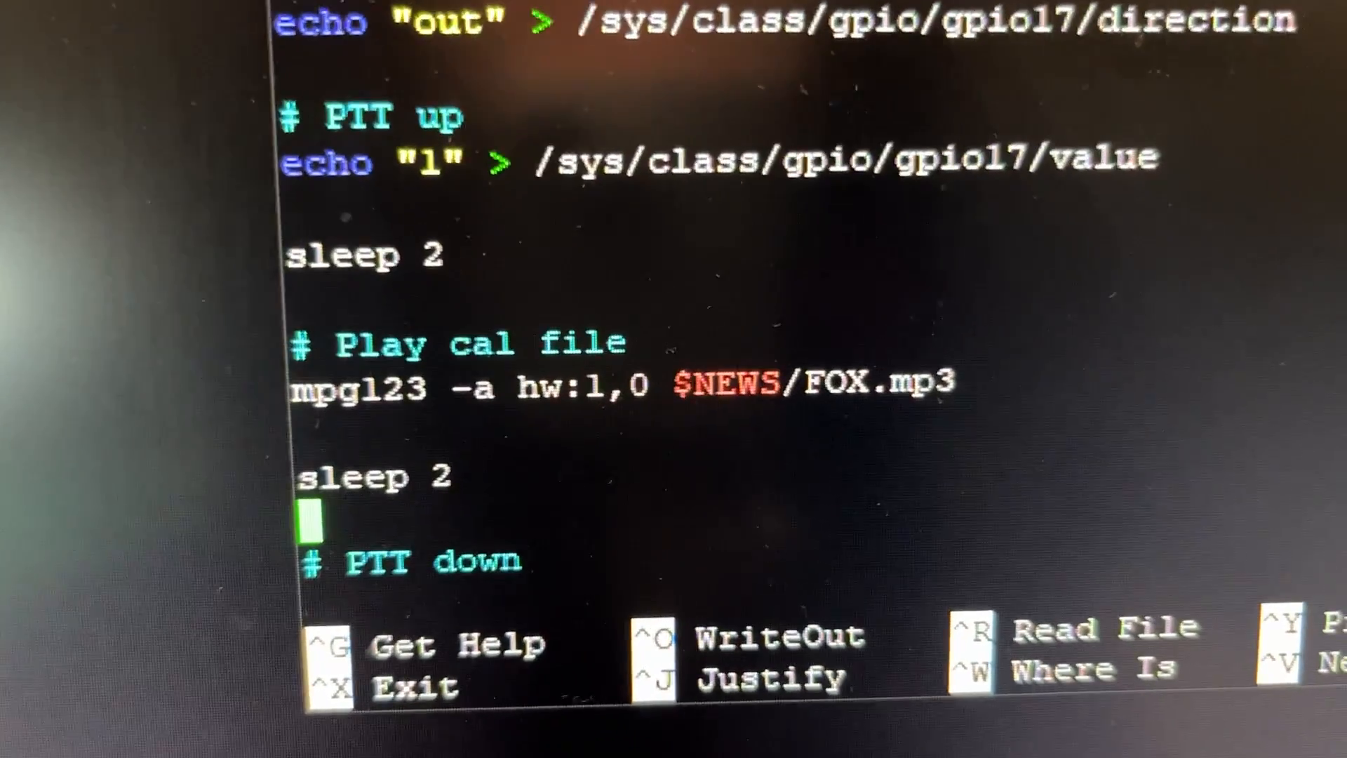
scroll(up, 3)
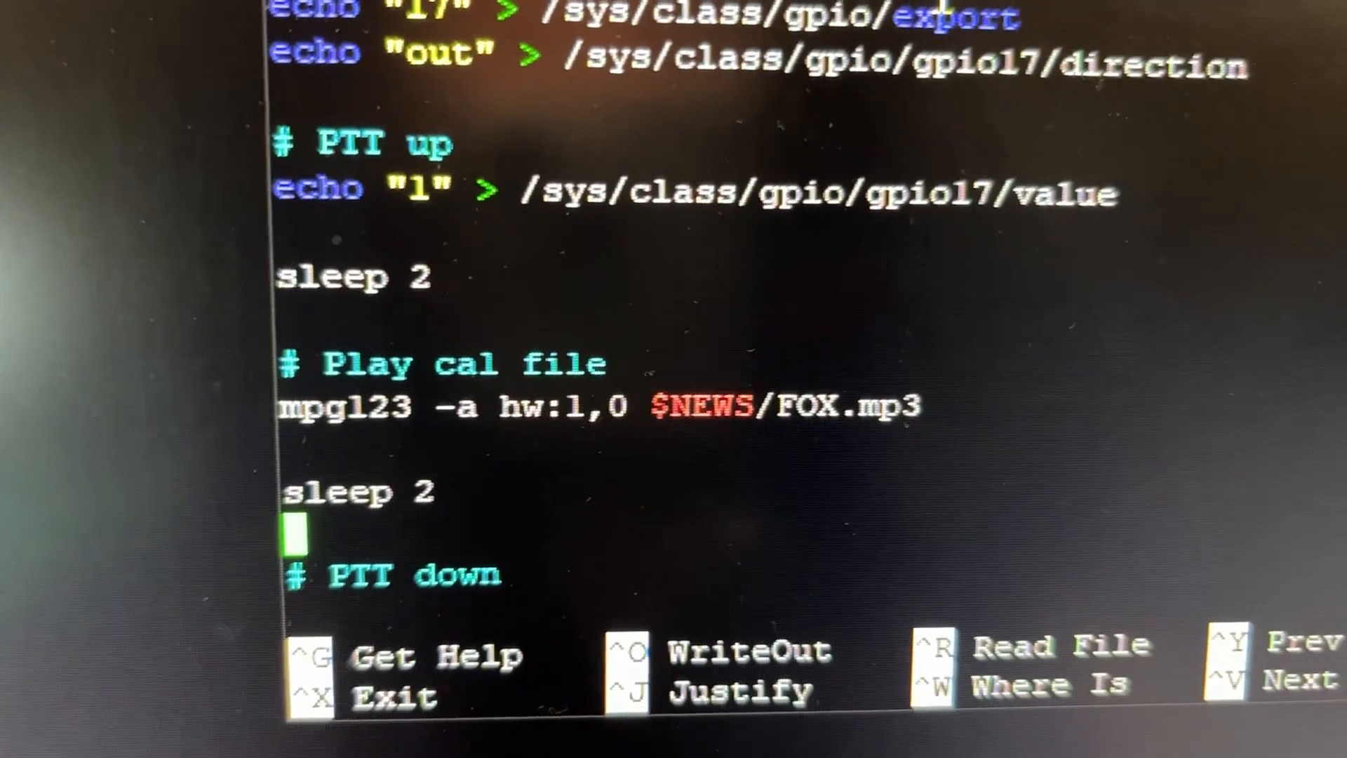
scroll(down, 3)
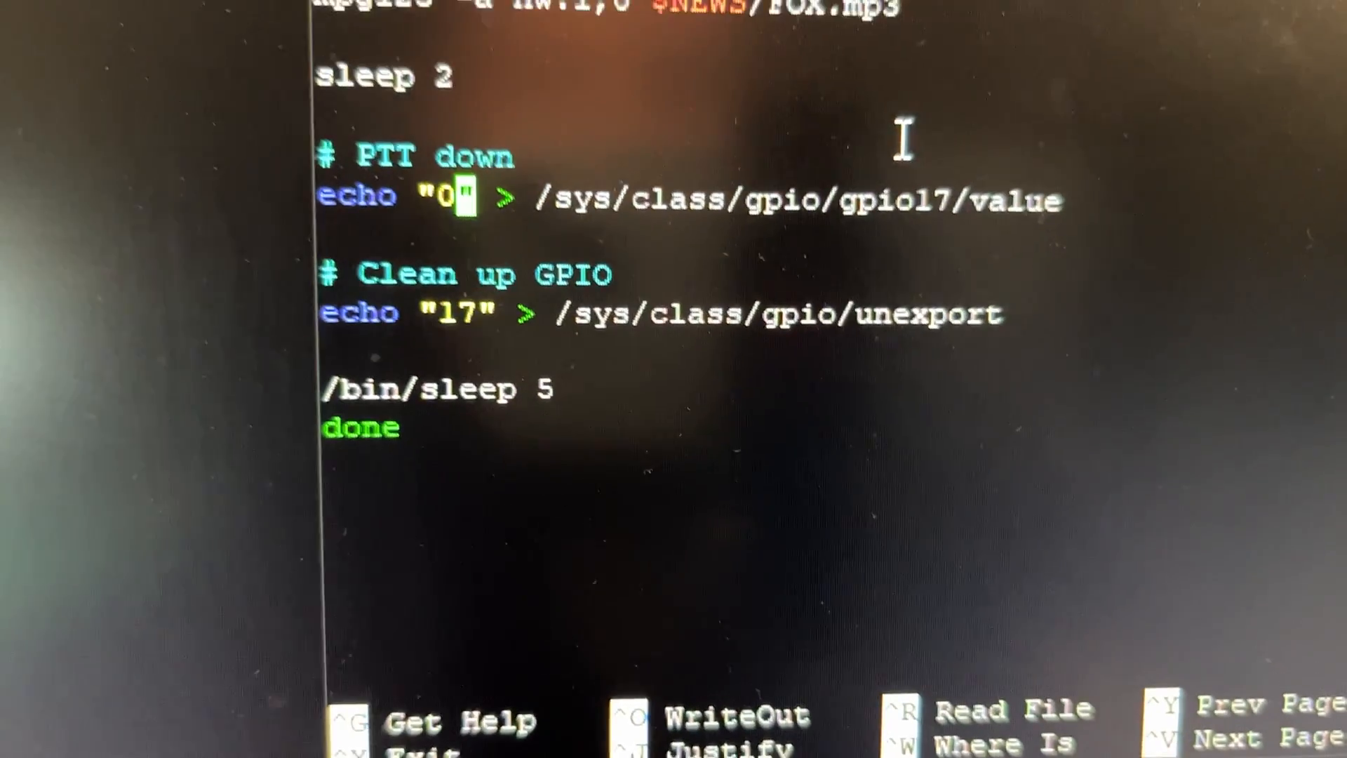
scroll(up, 3)
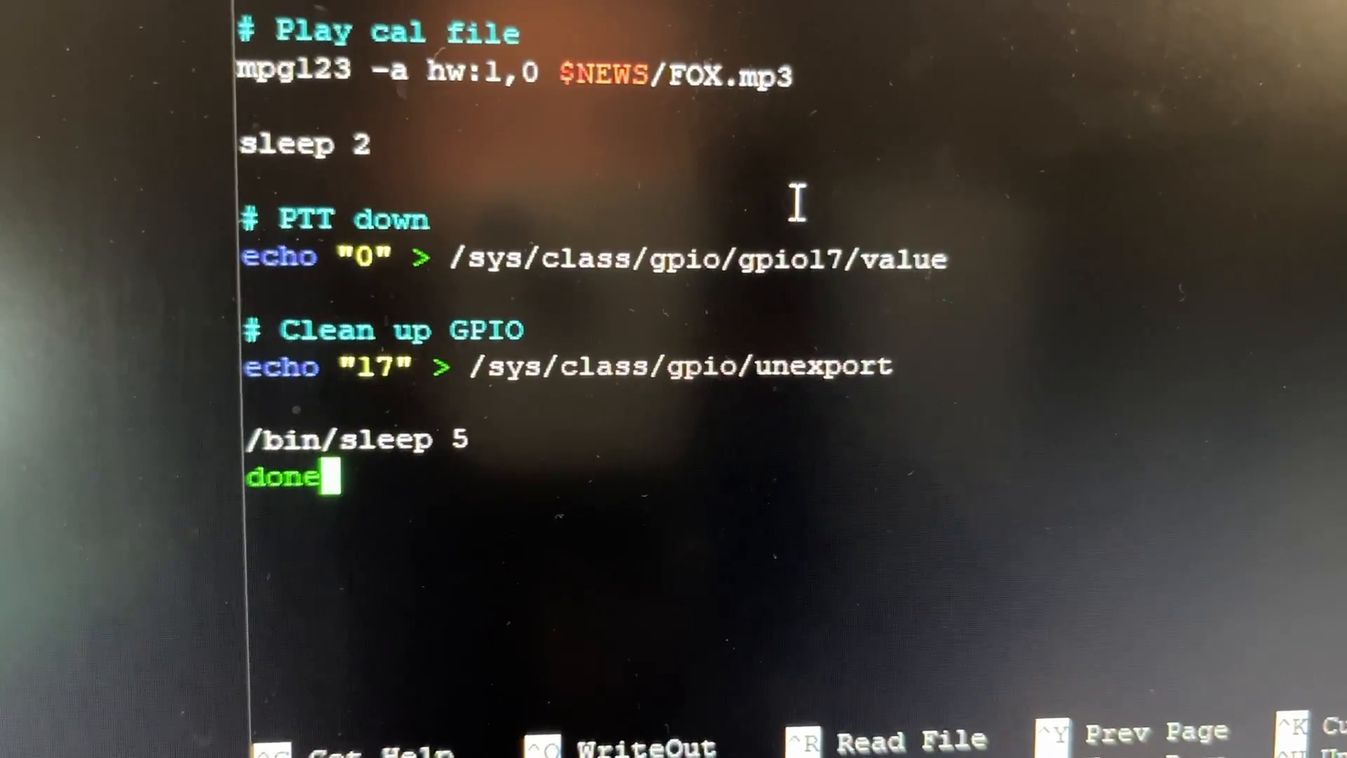
scroll(up, 3)
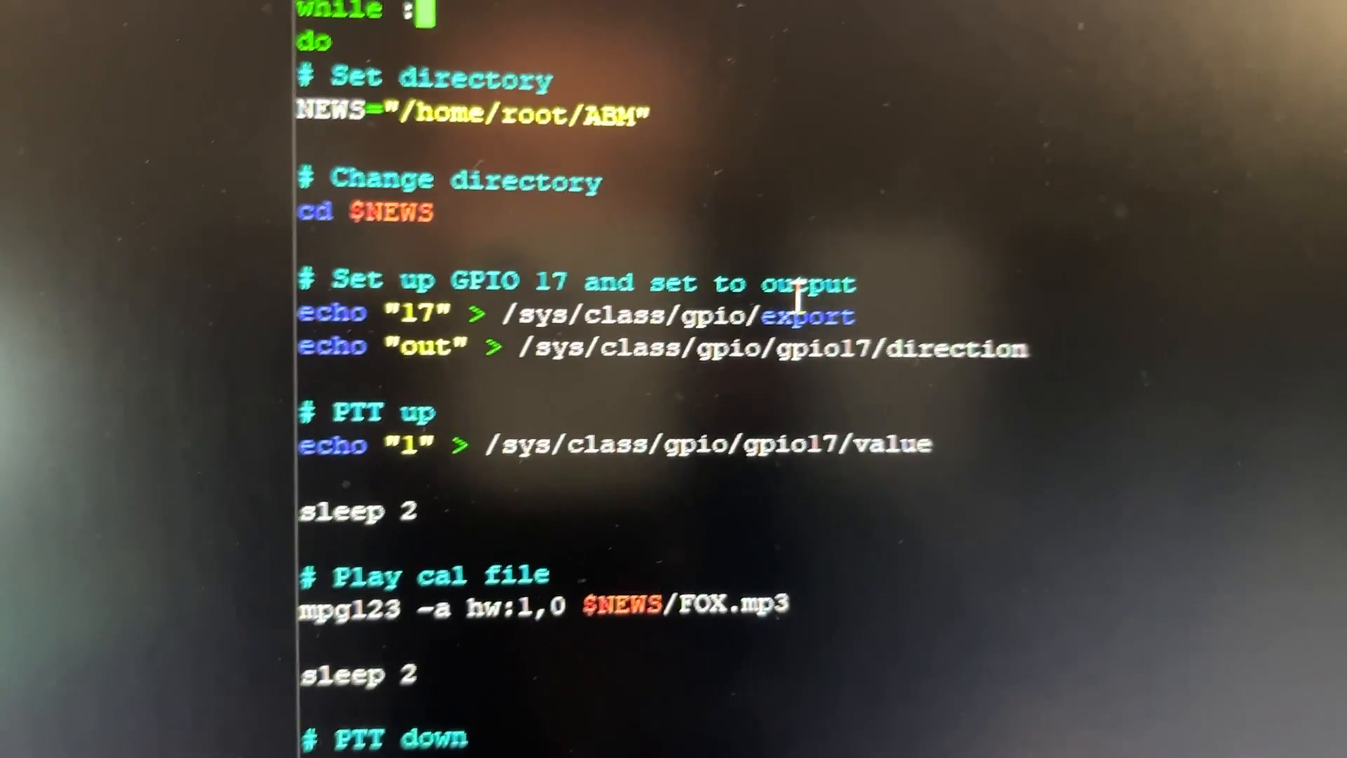